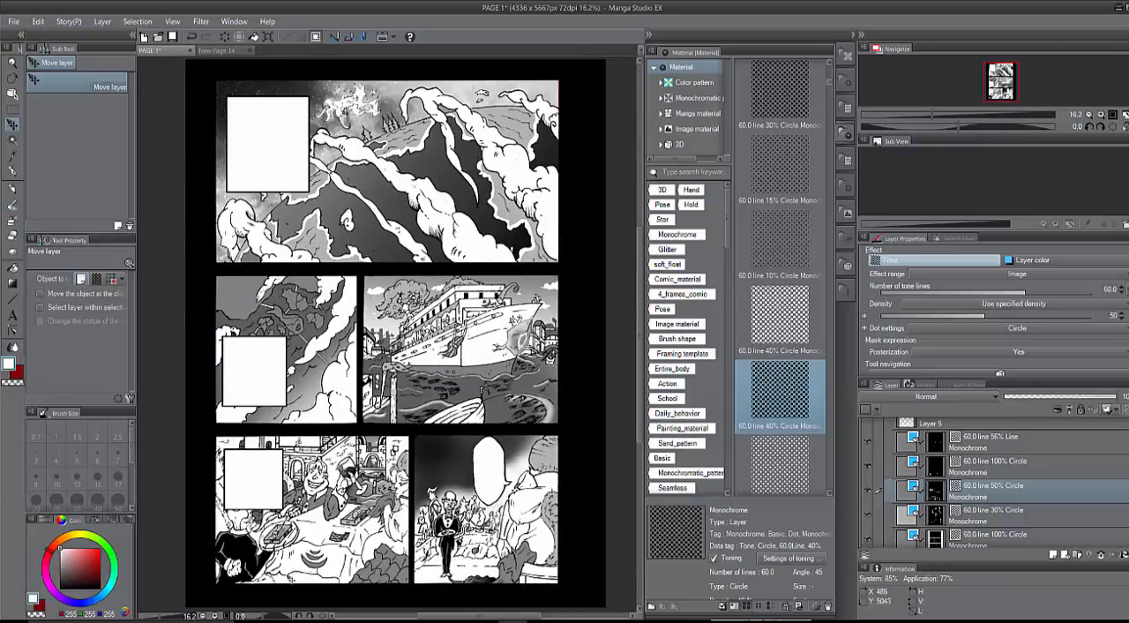
{"action": "mouse_move", "coordinate": [582, 503]}
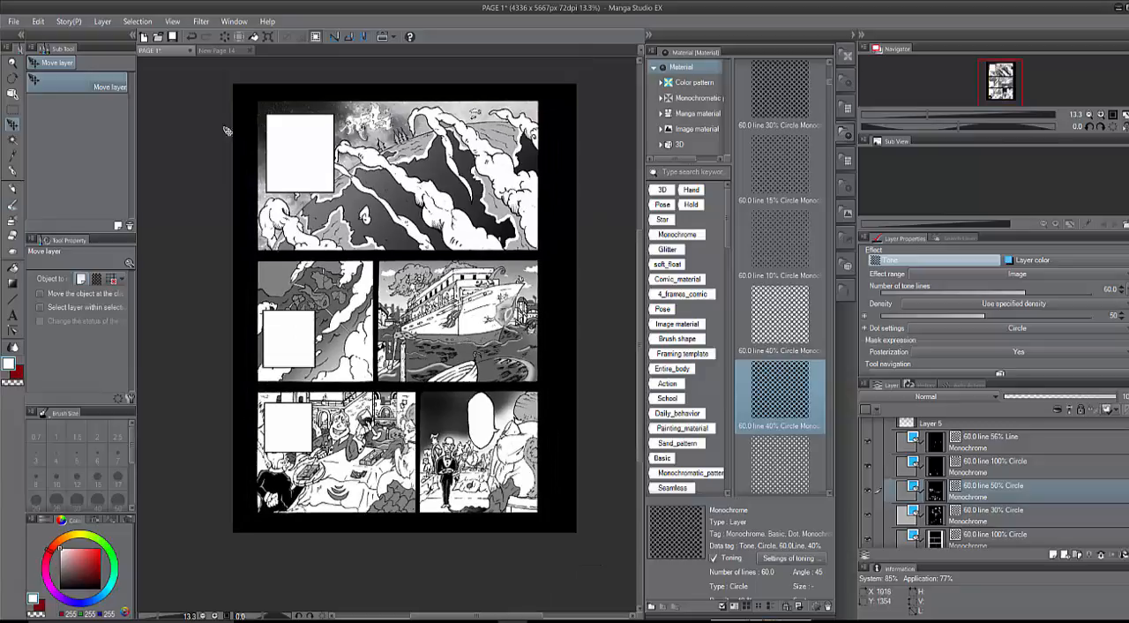
Check the image resolution settings under Edit, then start a new 600 dpi manga-paper canvas.
{"action": "left_click", "coordinate": [39, 22]}
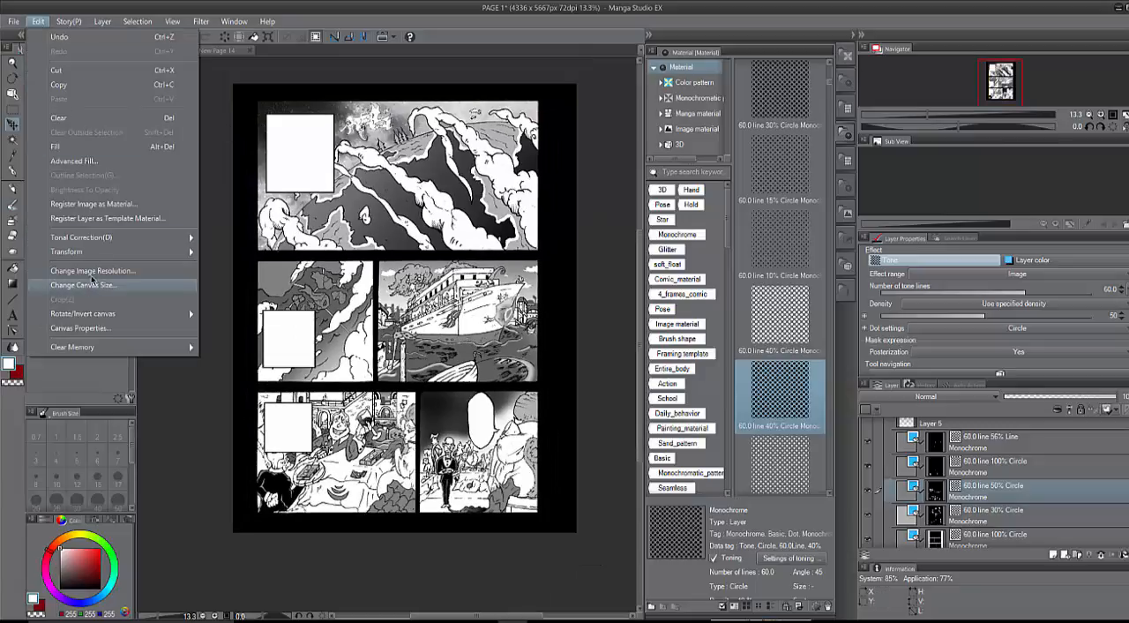
{"action": "mouse_move", "coordinate": [92, 270]}
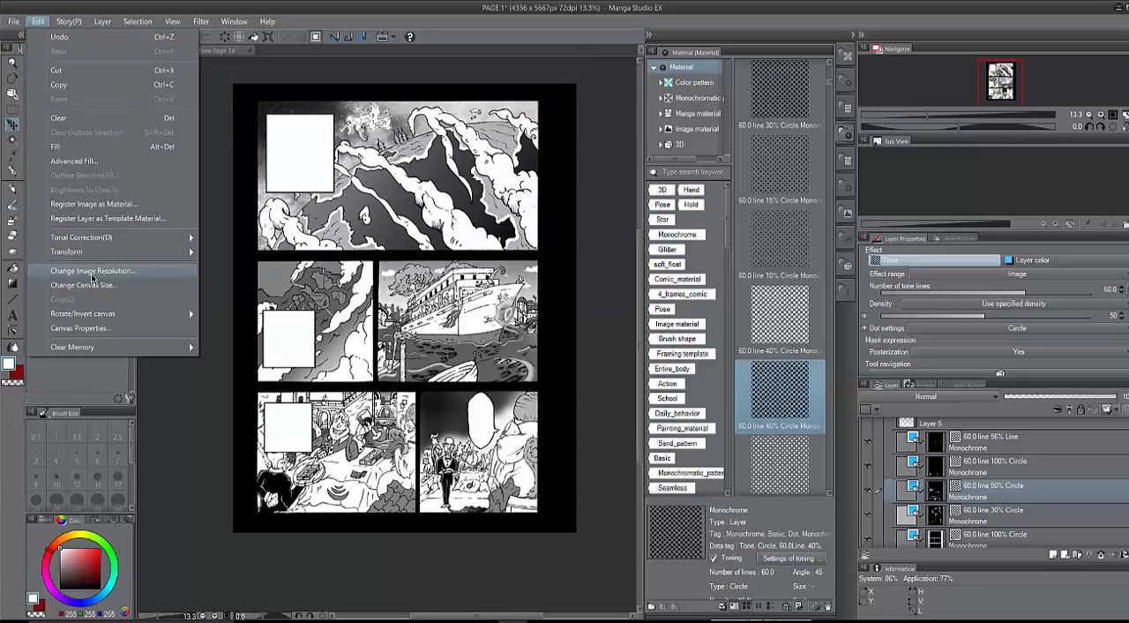
{"action": "left_click", "coordinate": [92, 272]}
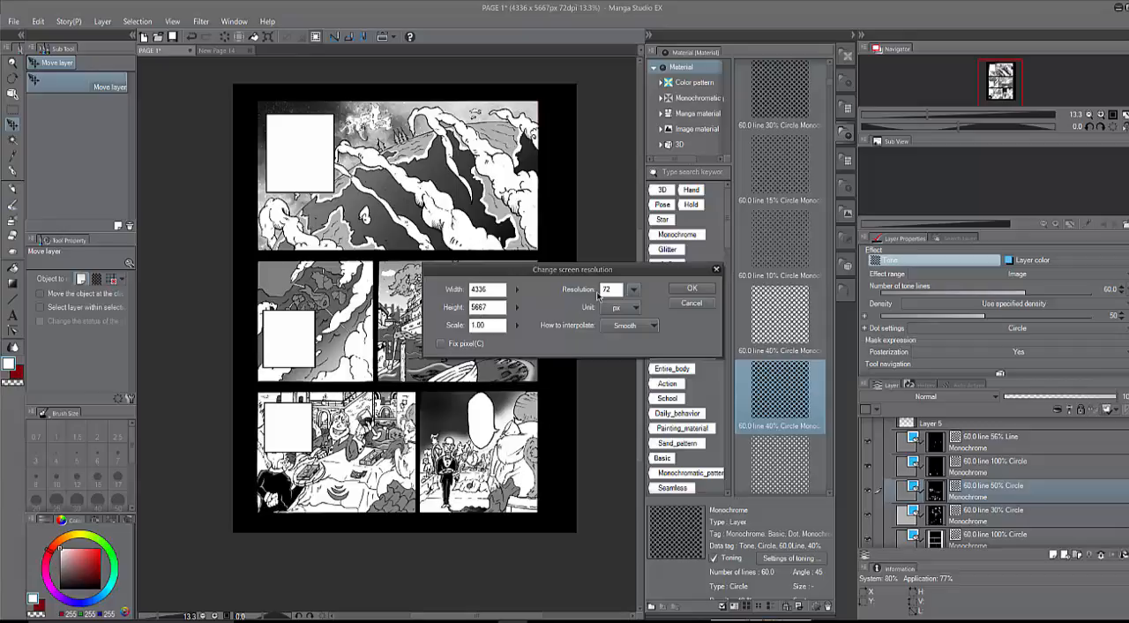
{"action": "left_click", "coordinate": [609, 290]}
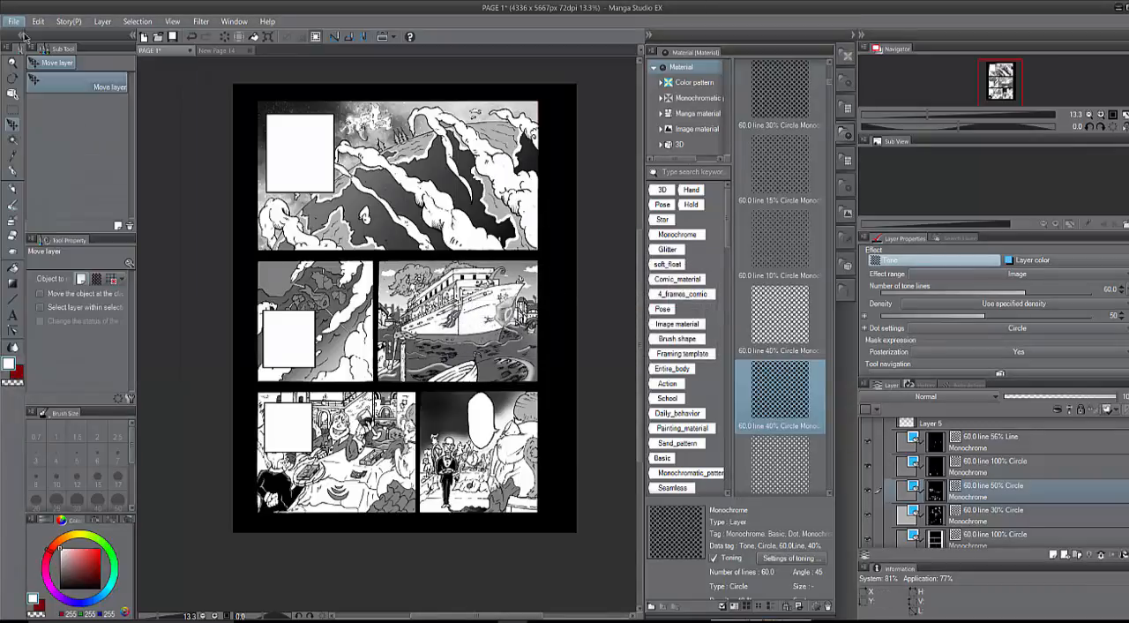
{"action": "left_click", "coordinate": [14, 21]}
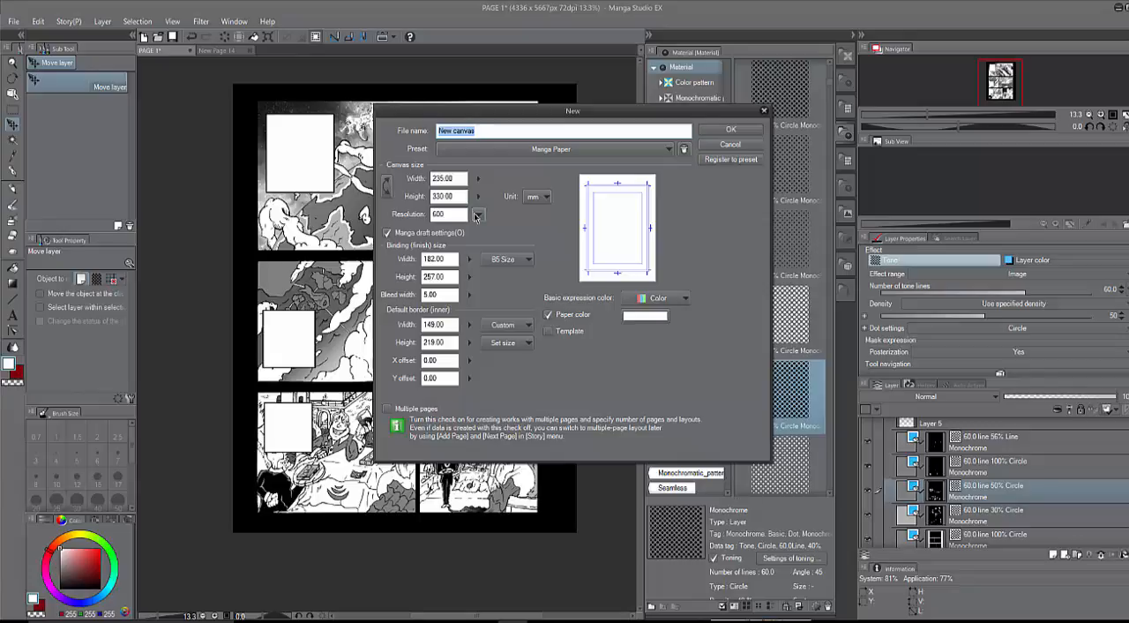
{"action": "mouse_move", "coordinate": [496, 205]}
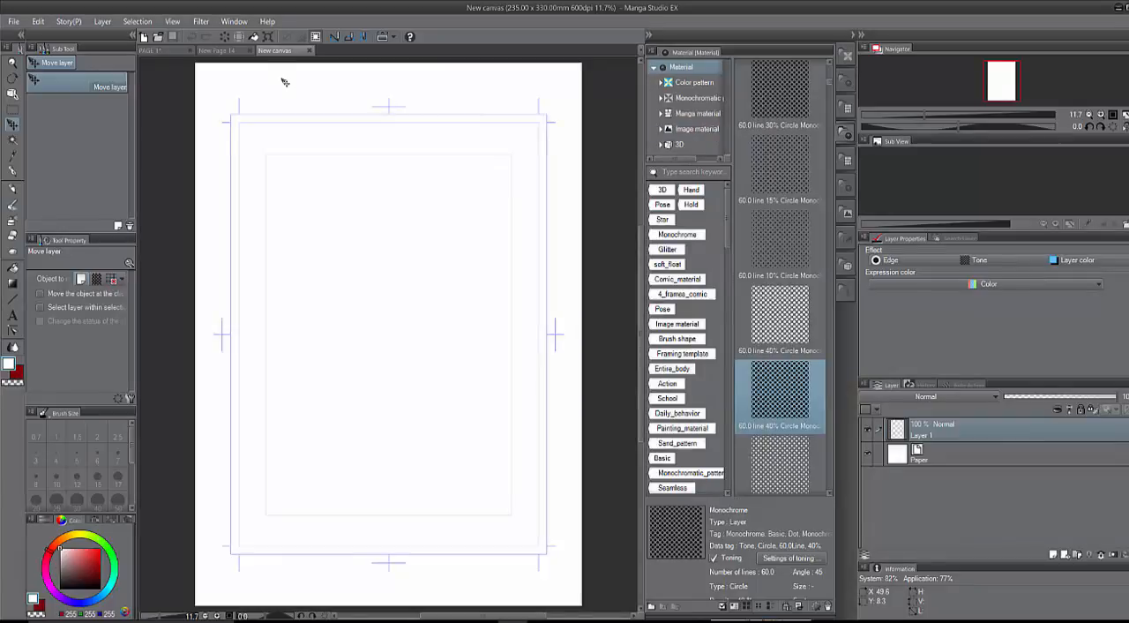
{"action": "mouse_move", "coordinate": [289, 92]}
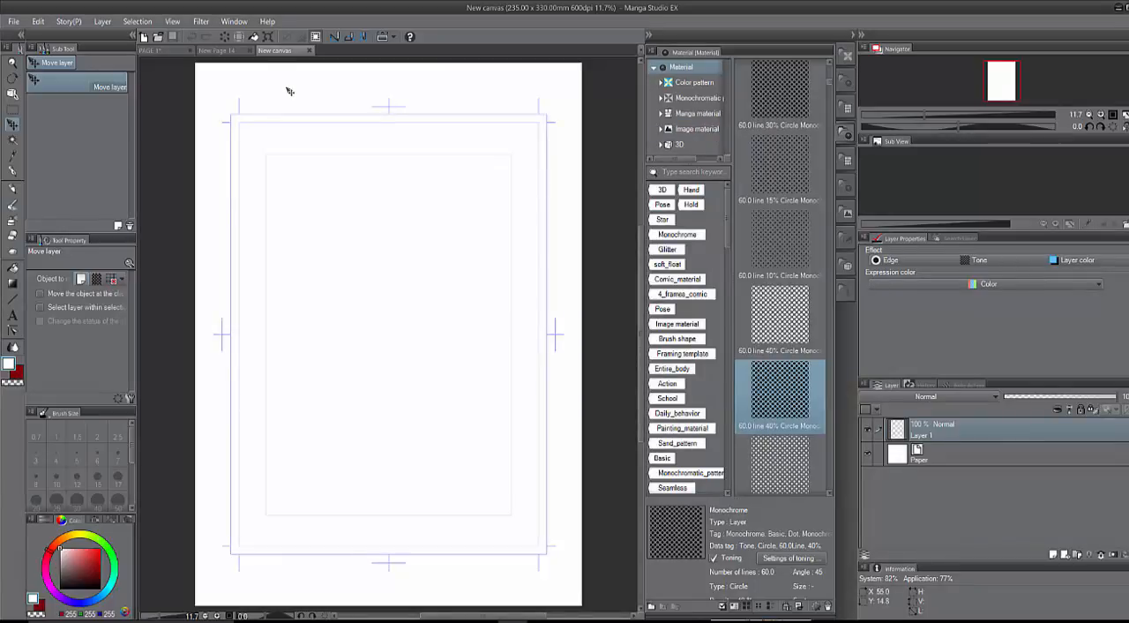
{"action": "mouse_move", "coordinate": [317, 395]}
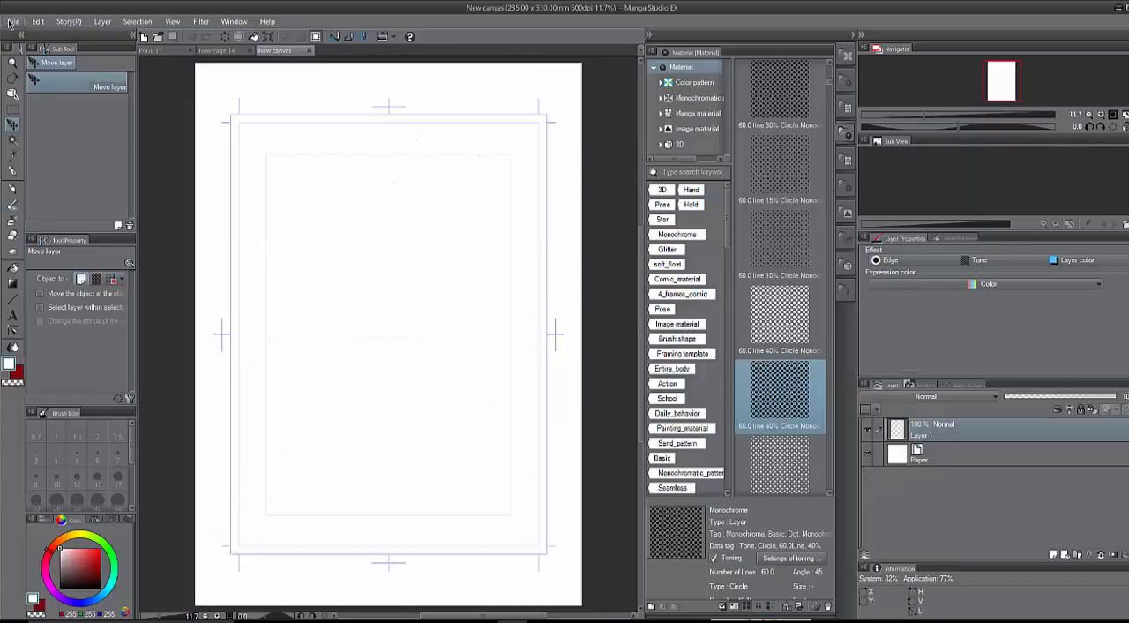
Import the PAGE 1 line-art file onto the canvas and switch to rectangular selection.
{"action": "left_click", "coordinate": [14, 22]}
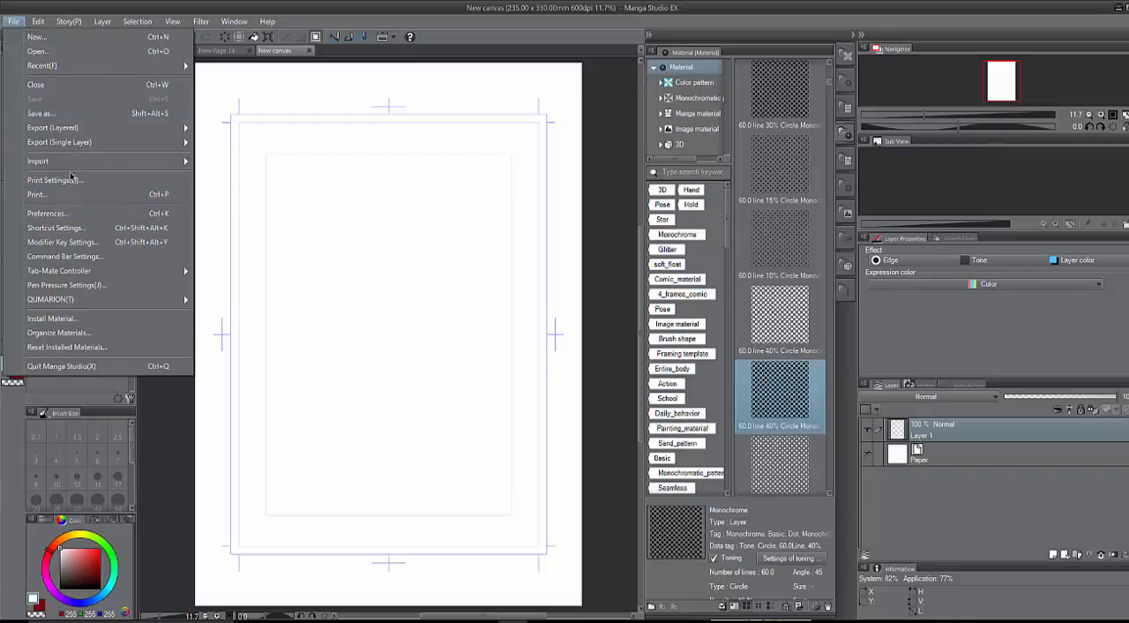
{"action": "left_click", "coordinate": [210, 173]}
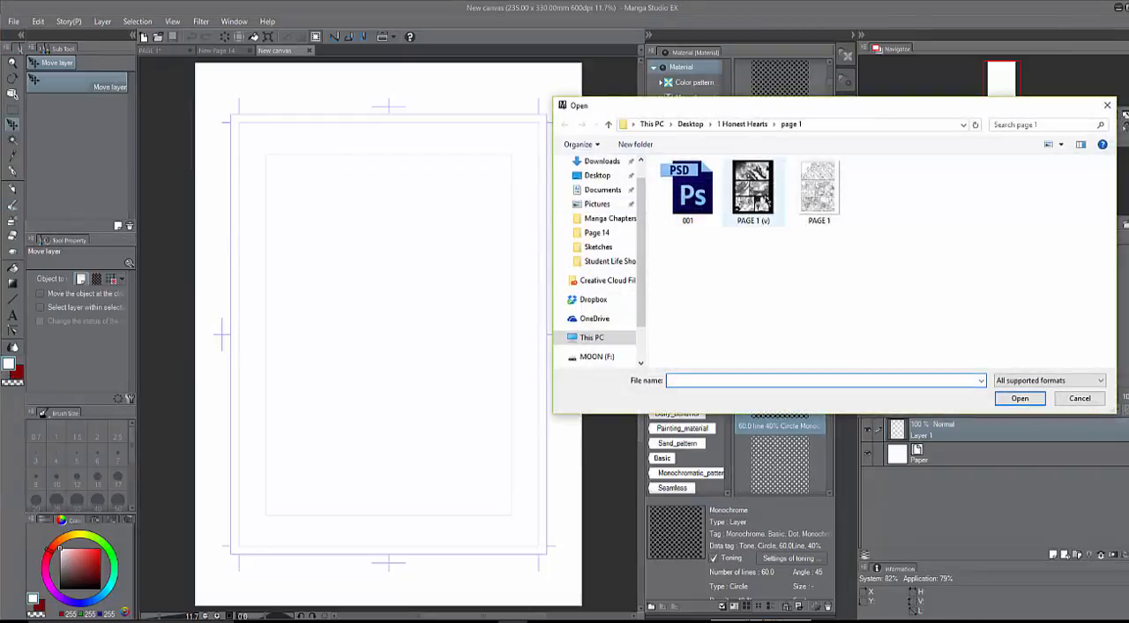
{"action": "left_click", "coordinate": [1079, 398]}
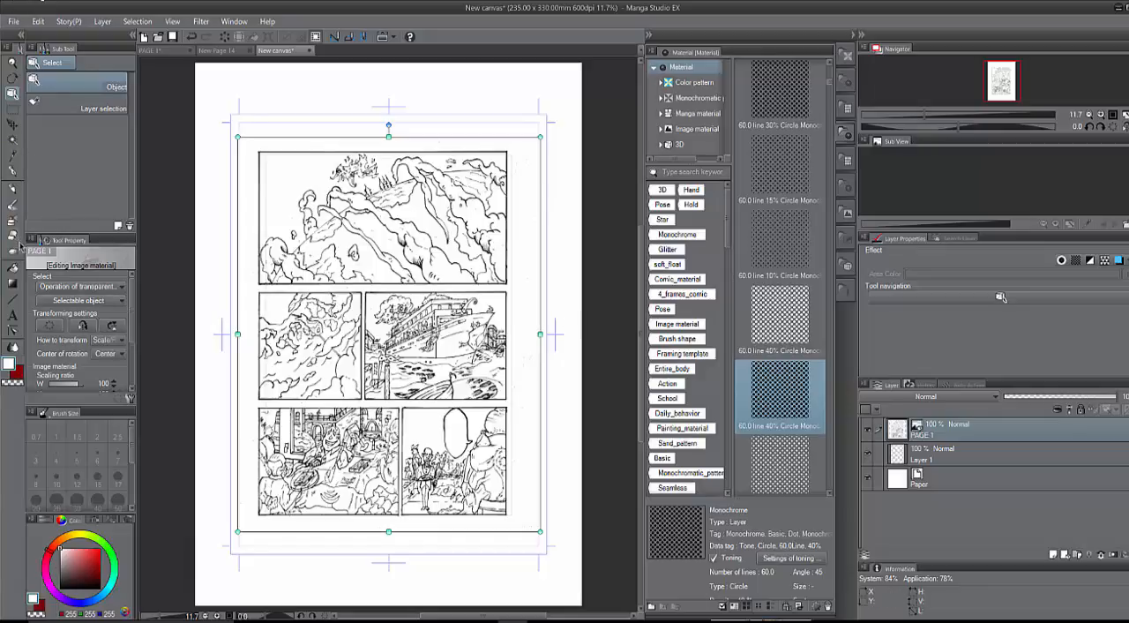
{"action": "mouse_move", "coordinate": [204, 122]}
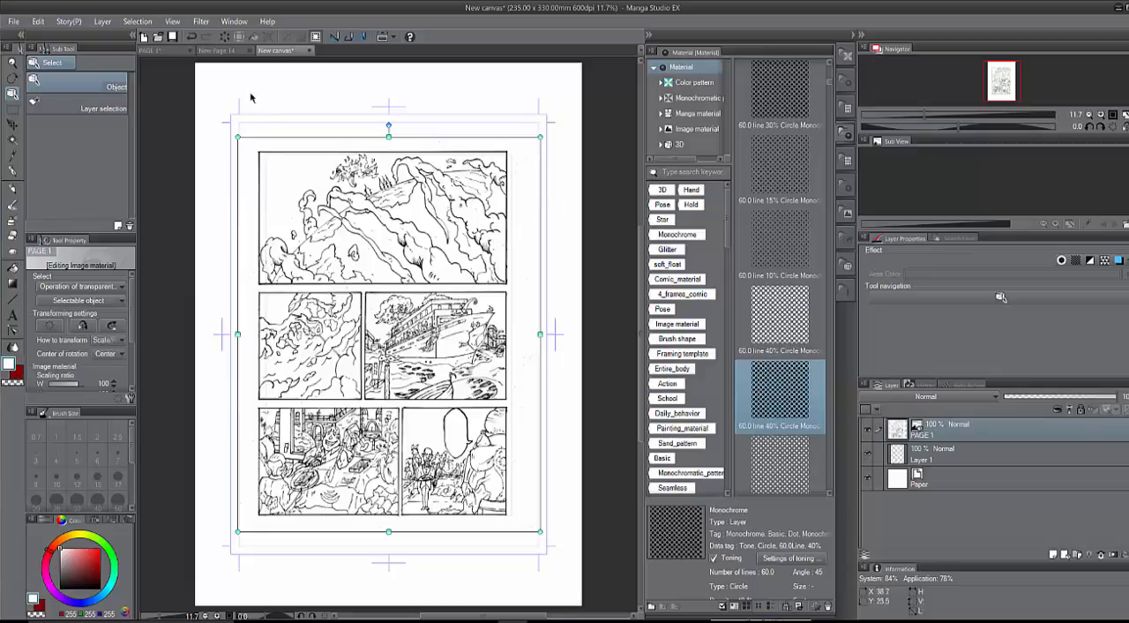
{"action": "left_click", "coordinate": [39, 21]}
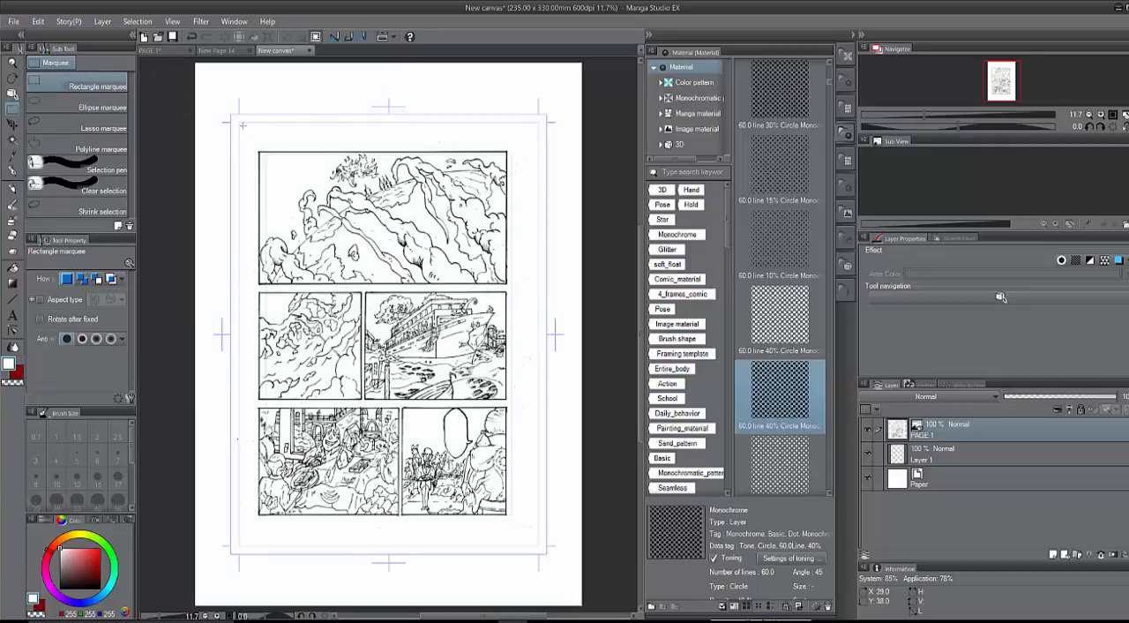
Marquee a rectangle around the artwork panels and crop to it, confirming removal of crop marks.
{"action": "left_click_drag", "start_coordinate": [238, 127], "coordinate": [496, 473]}
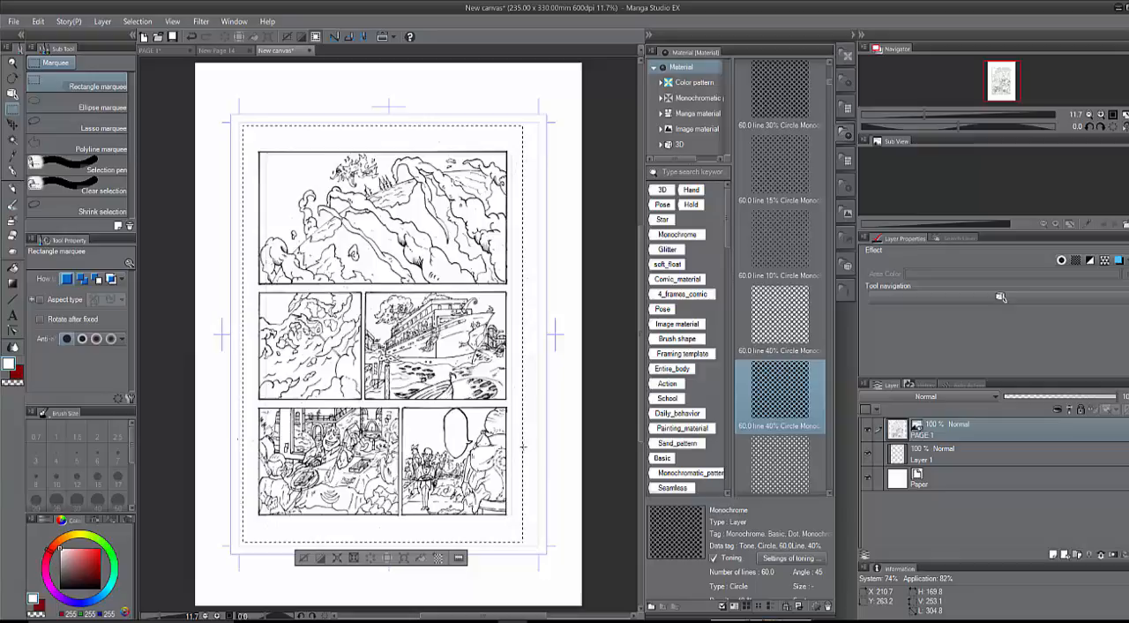
{"action": "left_click", "coordinate": [38, 21]}
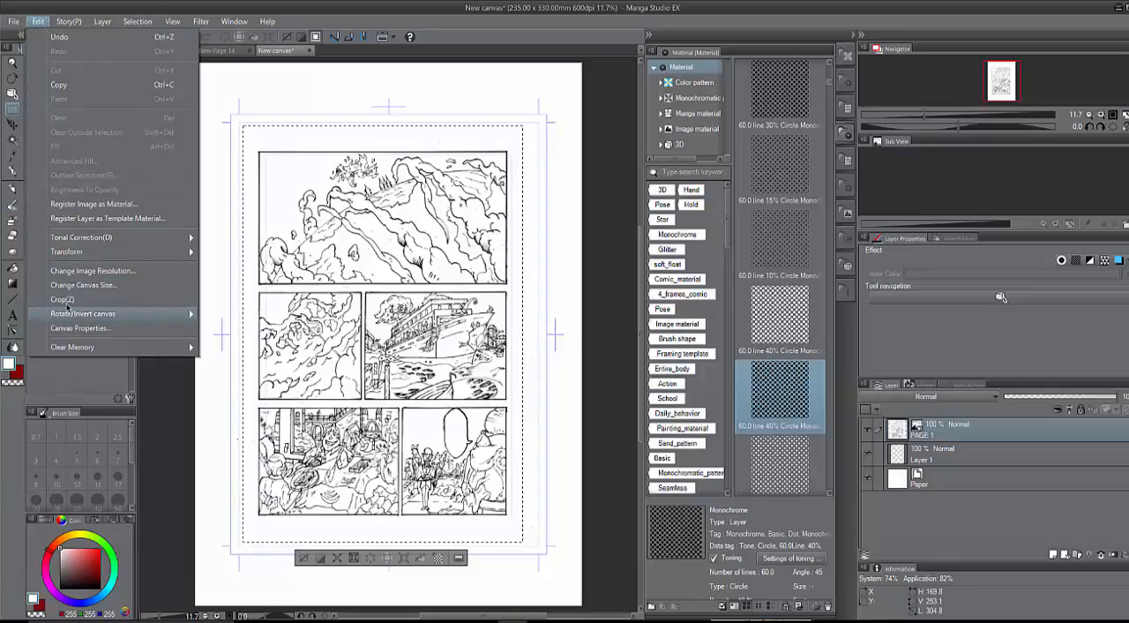
{"action": "mouse_move", "coordinate": [64, 299]}
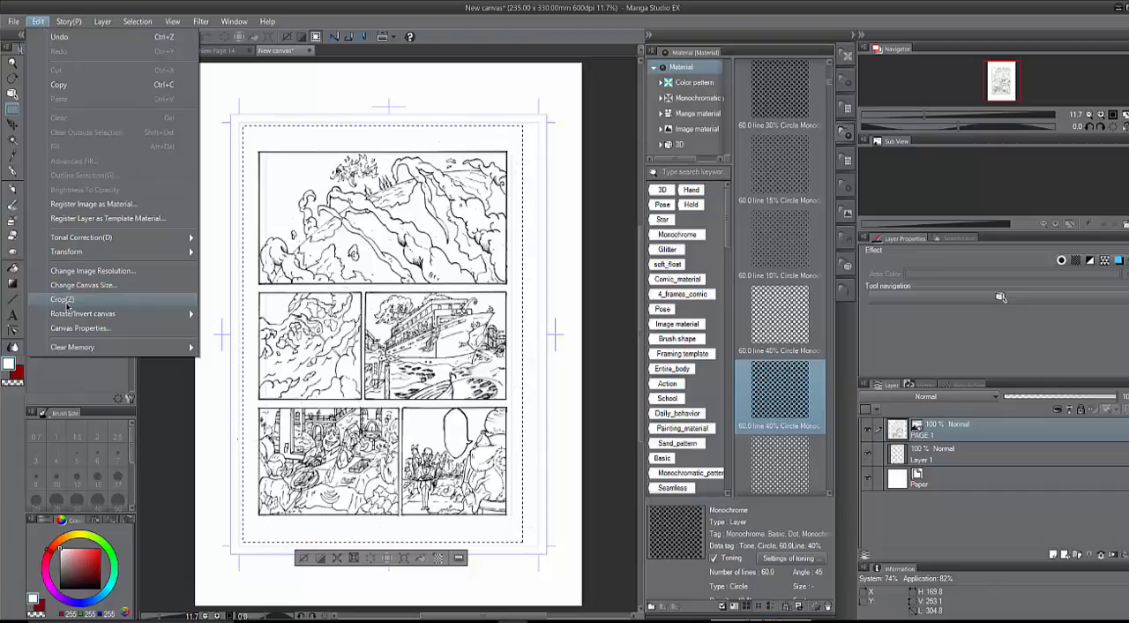
{"action": "left_click", "coordinate": [60, 300]}
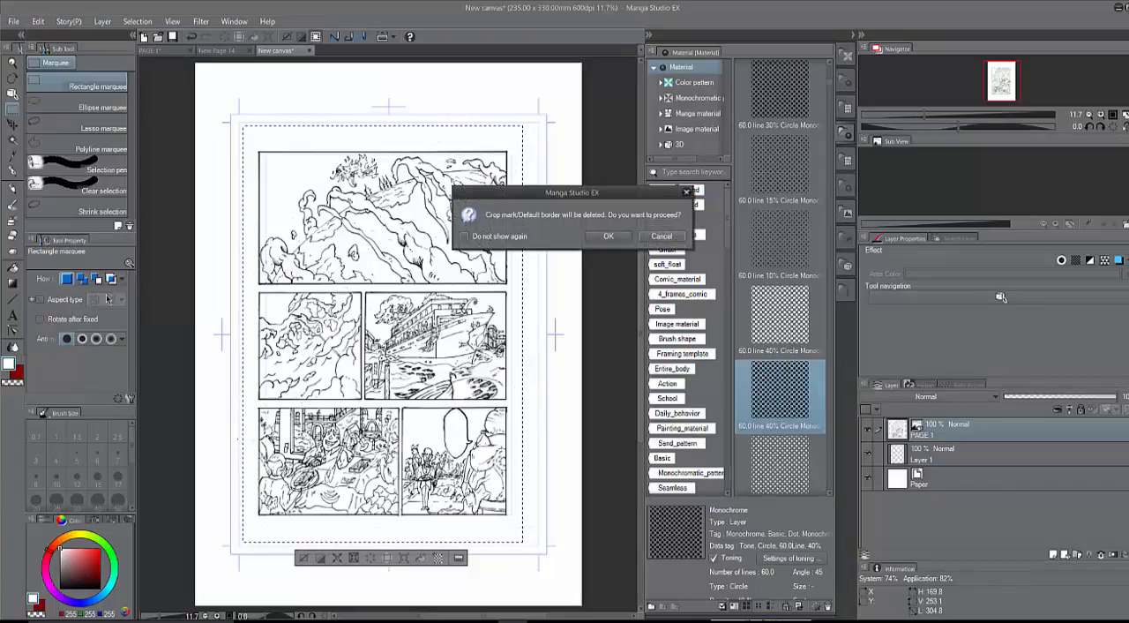
{"action": "left_click", "coordinate": [607, 236]}
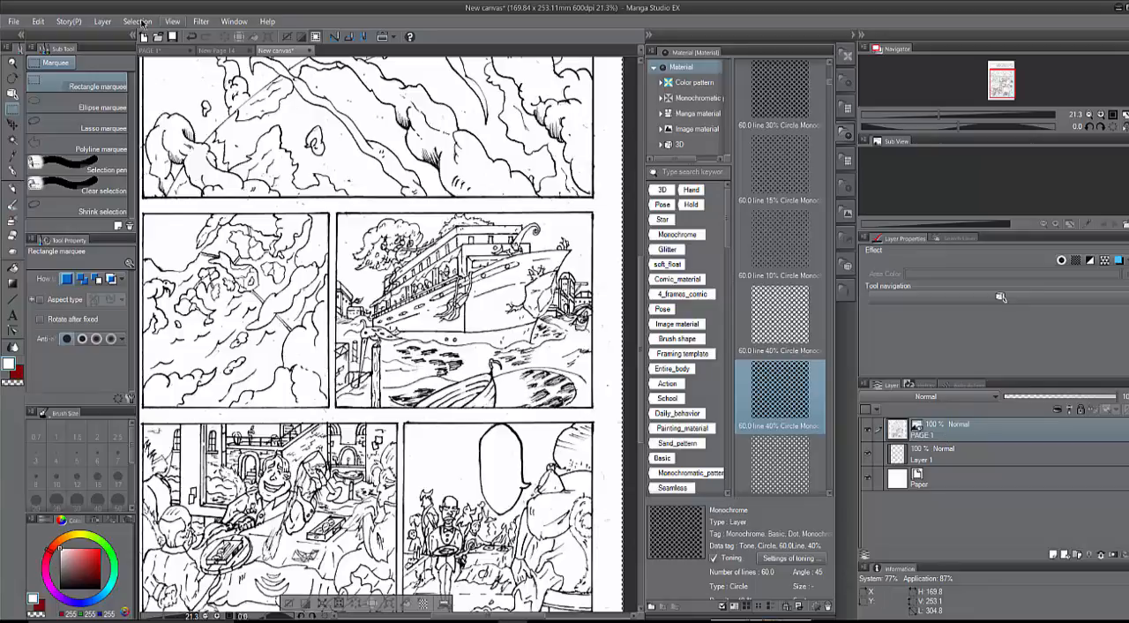
Add a new raster layer, select with the Magic Wand, and apply the 60-line 40% circle tone.
{"action": "left_click", "coordinate": [173, 21]}
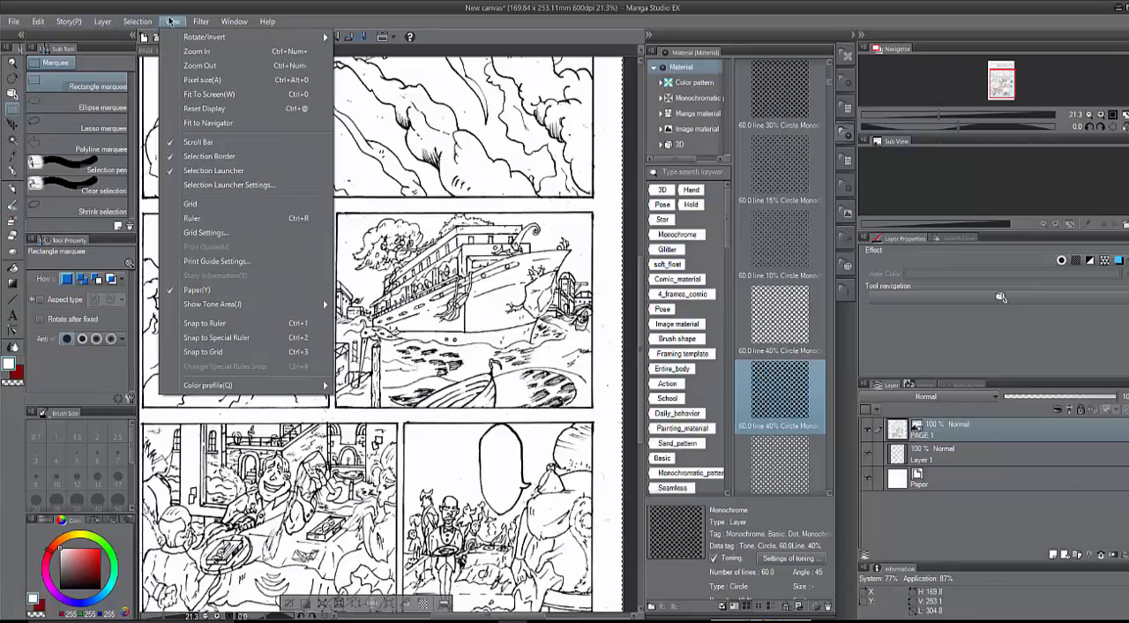
{"action": "left_click", "coordinate": [102, 21]}
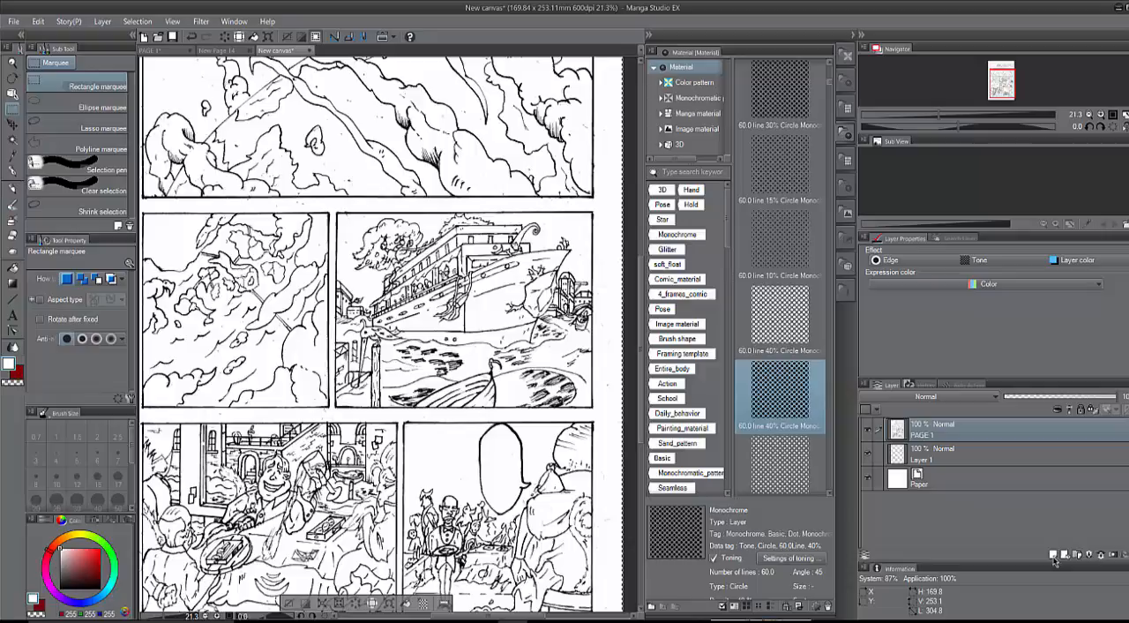
{"action": "mouse_move", "coordinate": [1052, 555]}
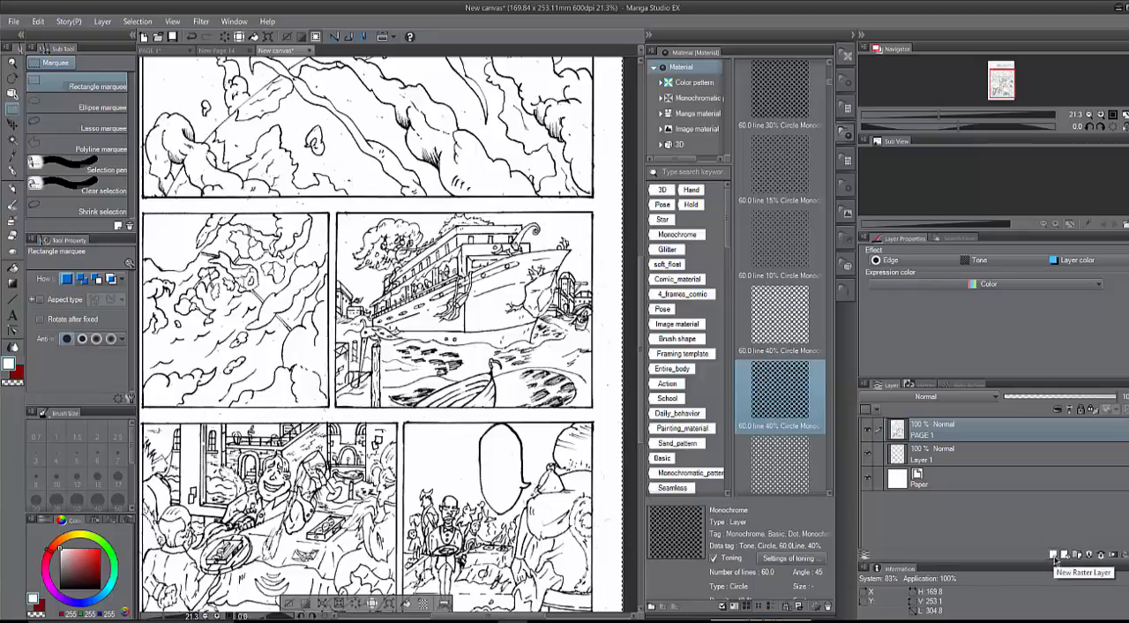
{"action": "left_click", "coordinate": [1051, 554]}
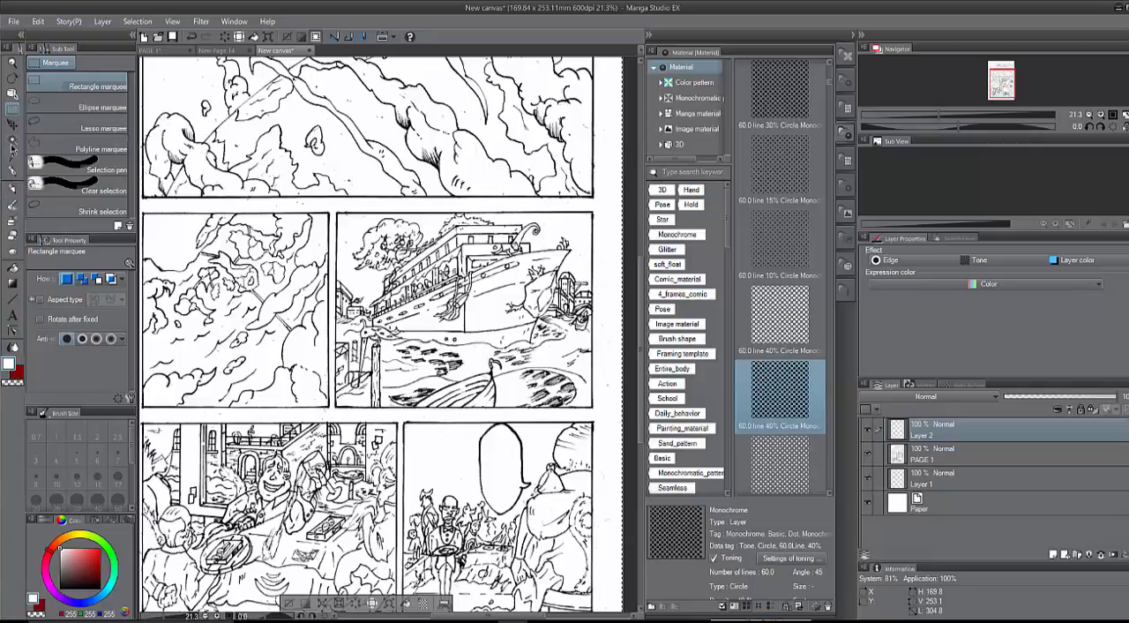
{"action": "left_click", "coordinate": [13, 142]}
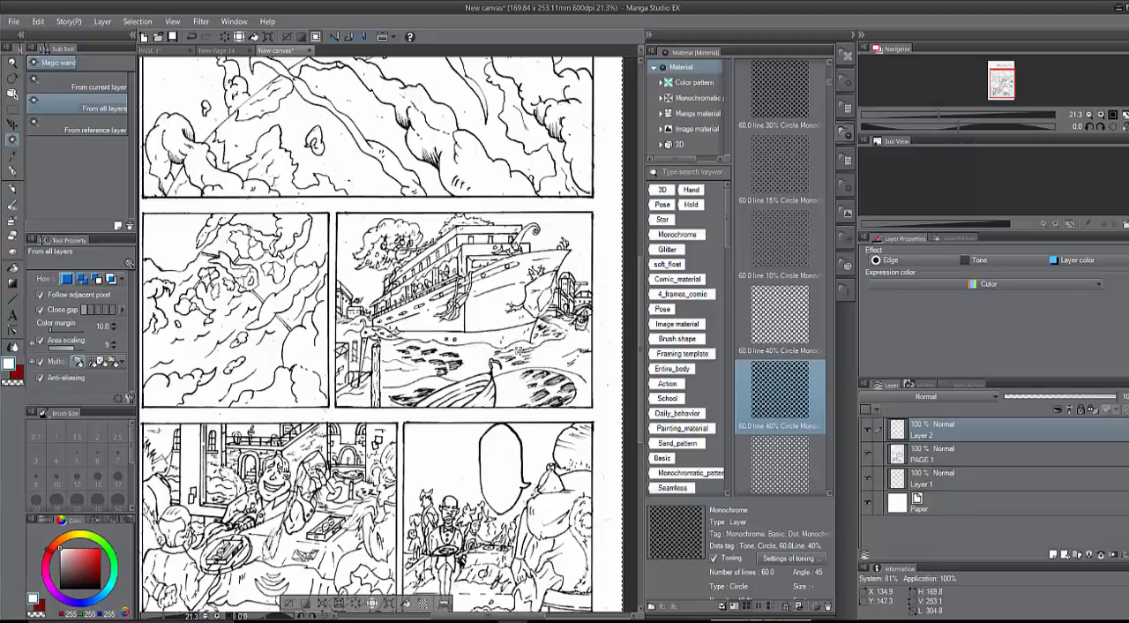
{"action": "left_click", "coordinate": [138, 22]}
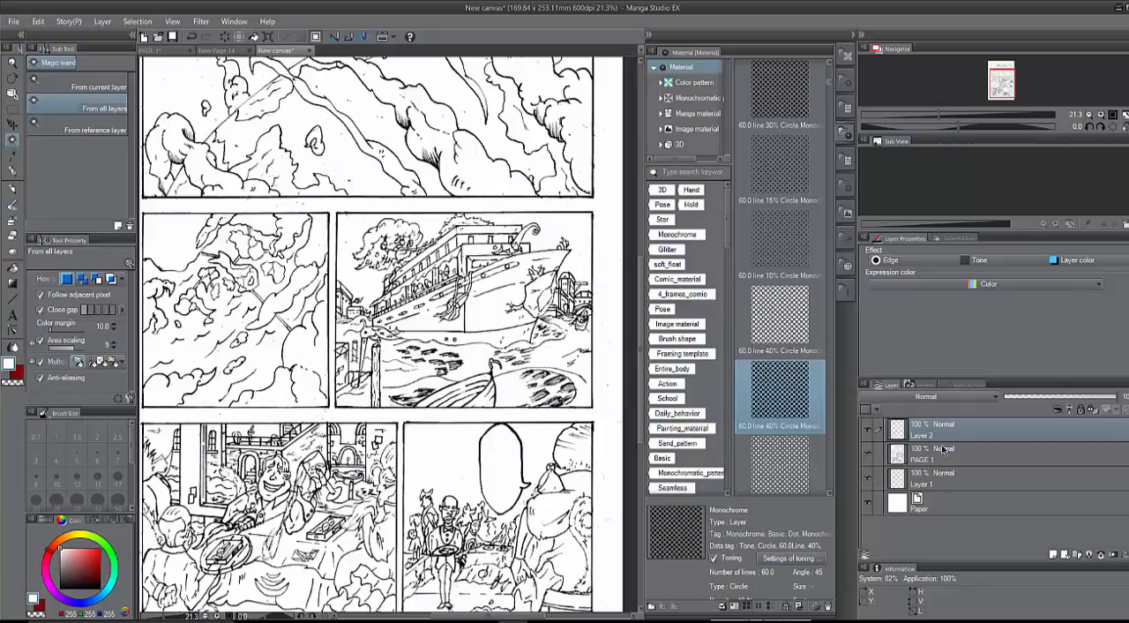
{"action": "left_click", "coordinate": [943, 455]}
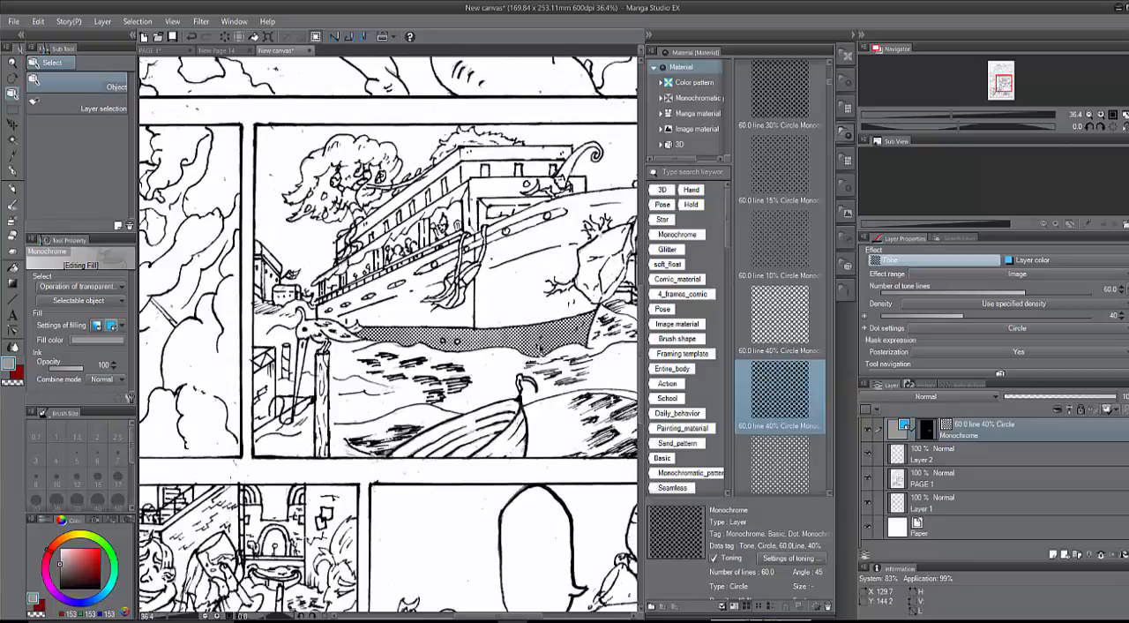
{"action": "left_click", "coordinate": [39, 21]}
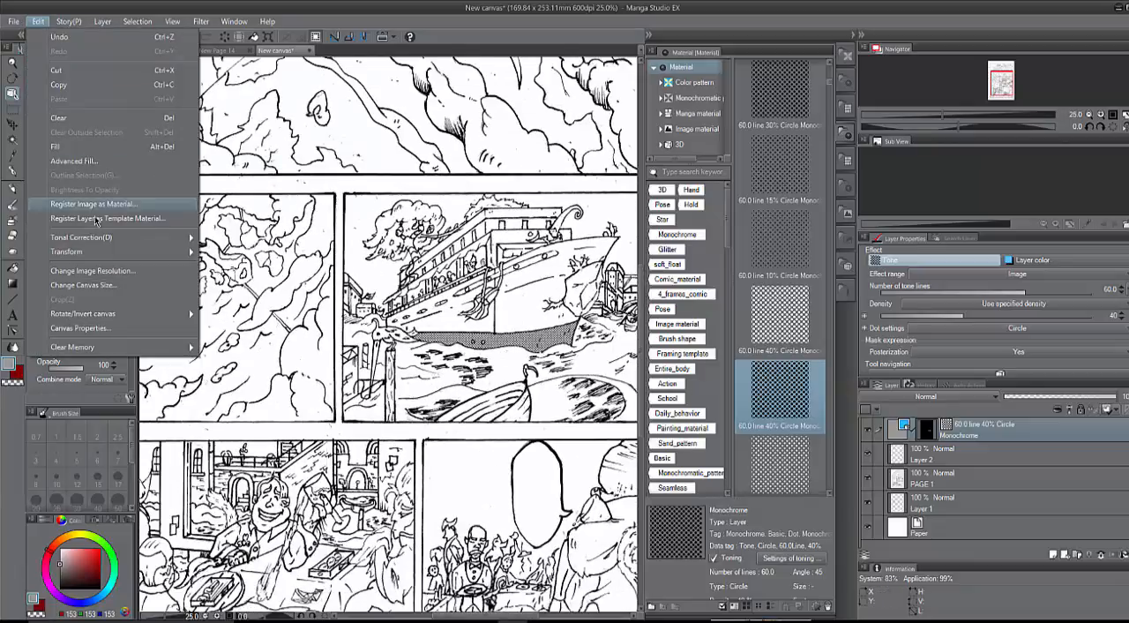
{"action": "left_click", "coordinate": [92, 270]}
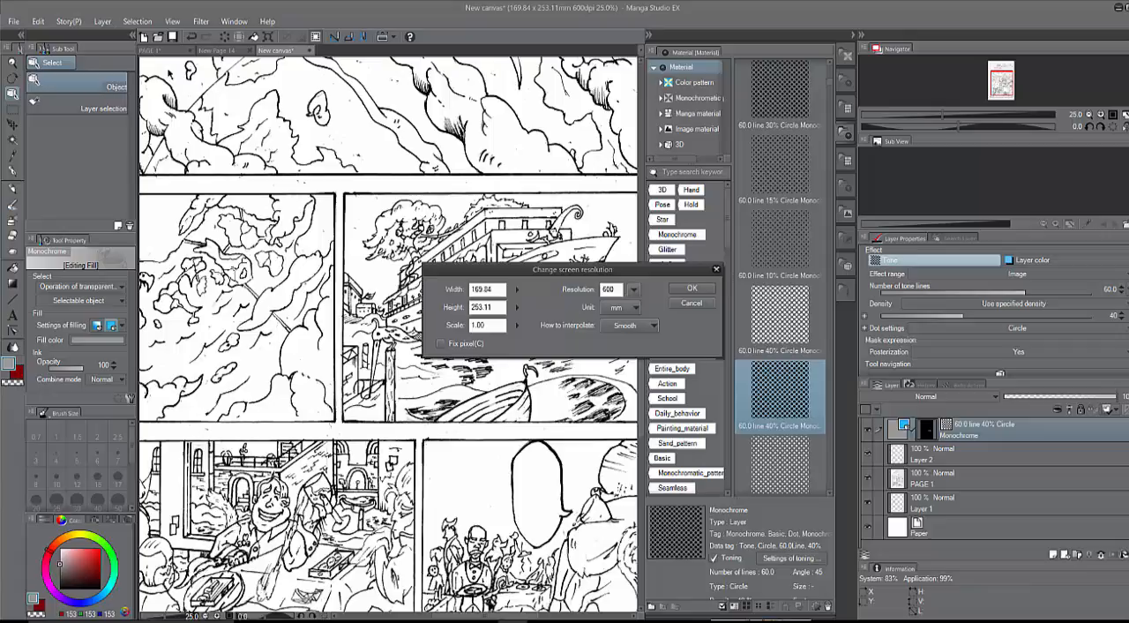
{"action": "mouse_move", "coordinate": [194, 97]}
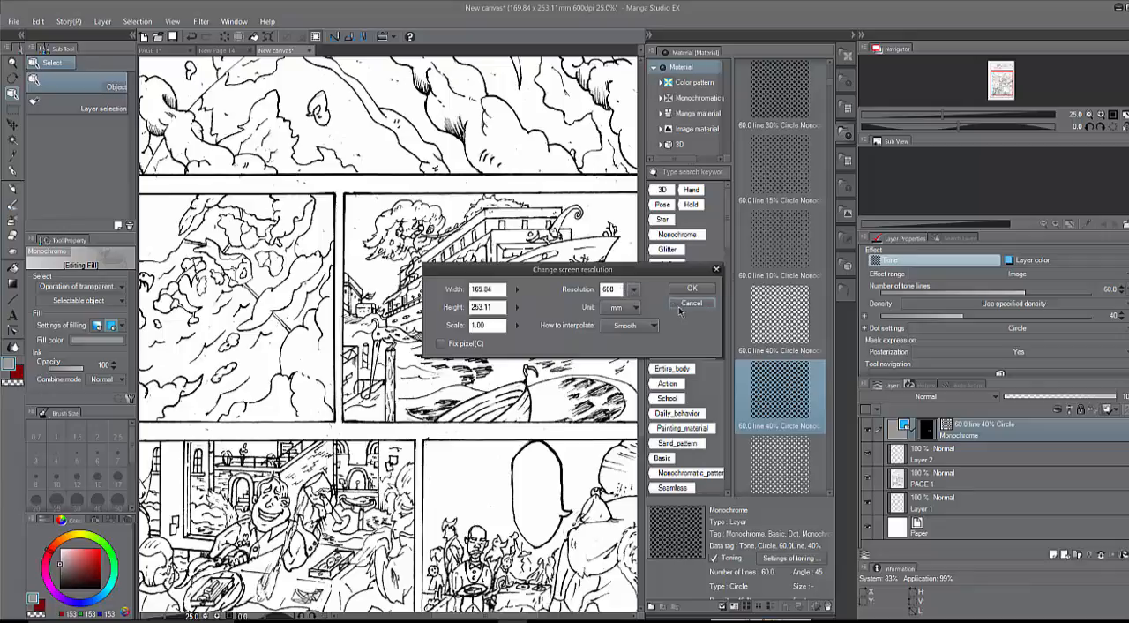
{"action": "left_click", "coordinate": [692, 303]}
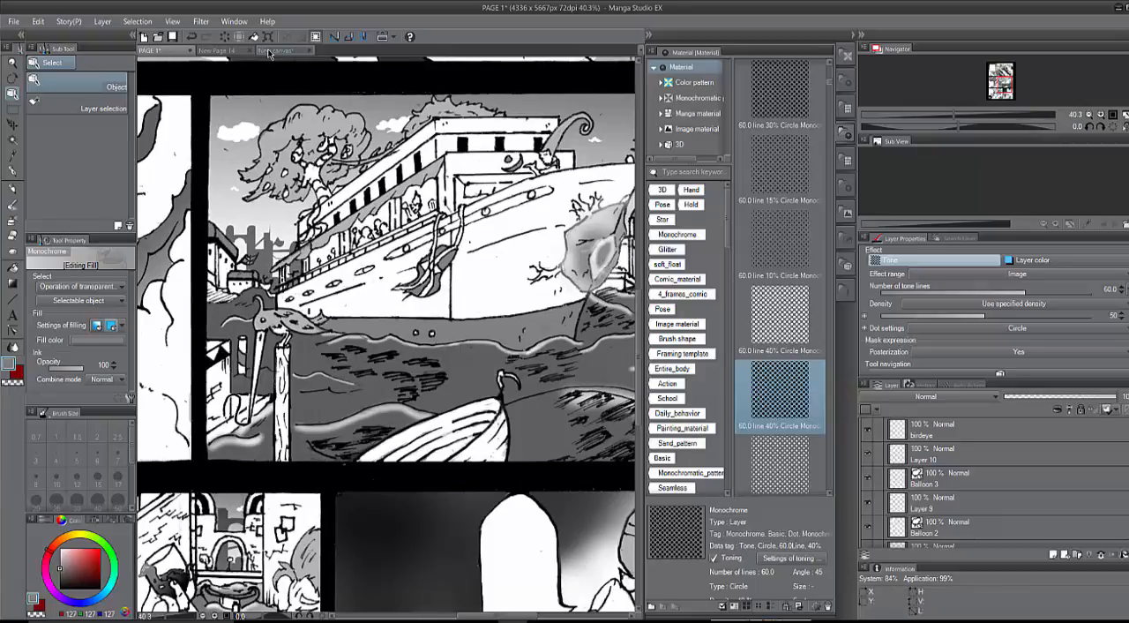
{"action": "left_click", "coordinate": [282, 49]}
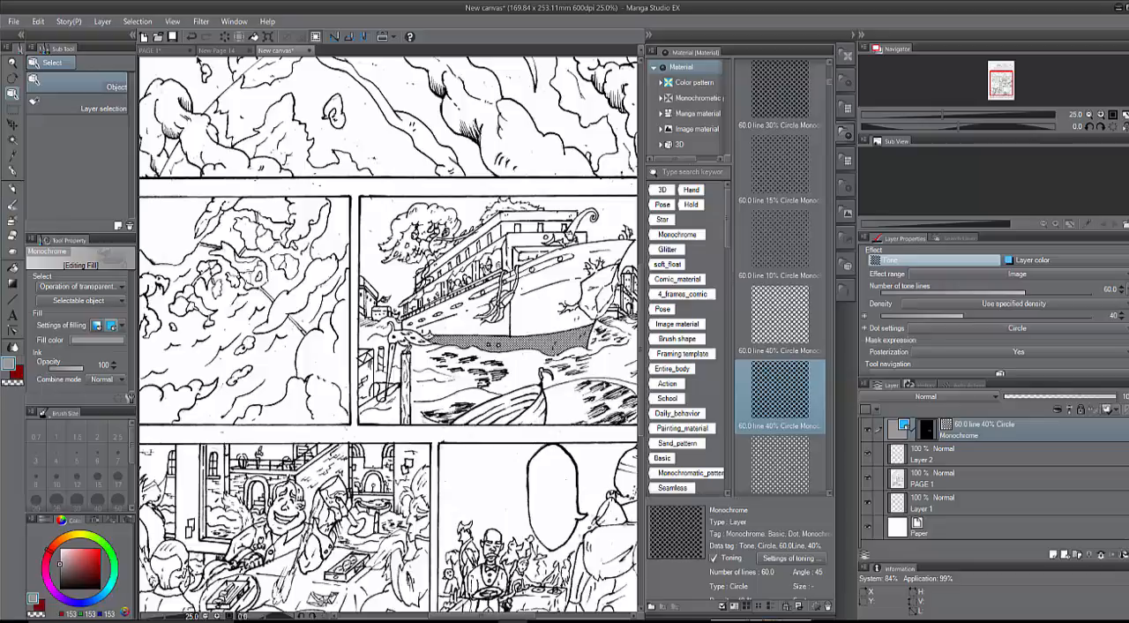
Switch to the shaded PAGE 1 document tab.
{"action": "left_click", "coordinate": [155, 50]}
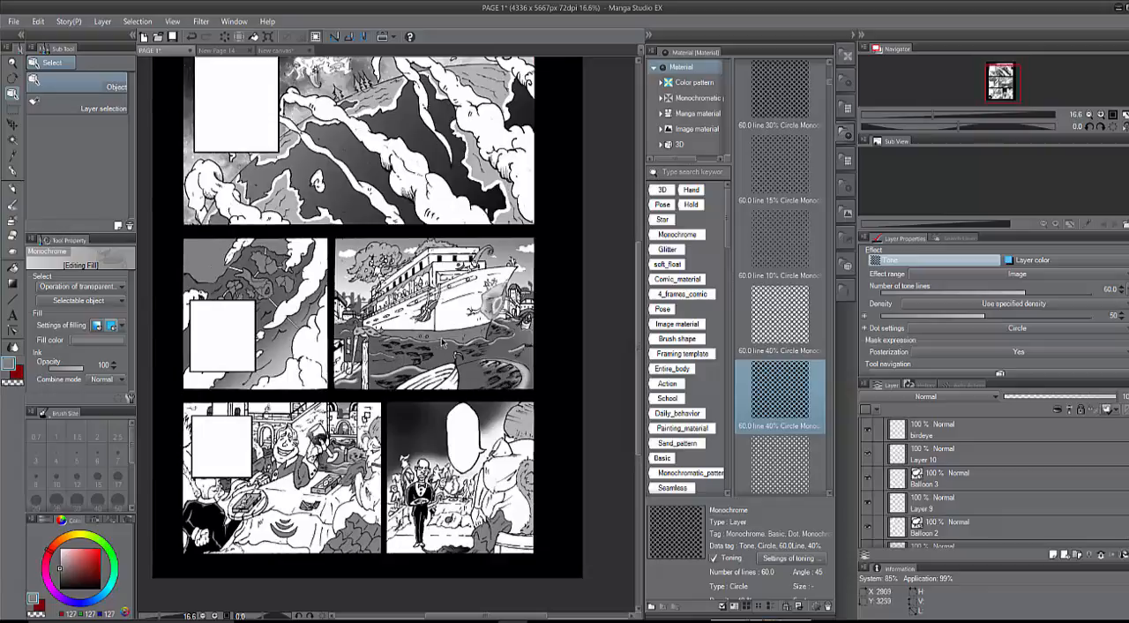
{"action": "mouse_move", "coordinate": [445, 343]}
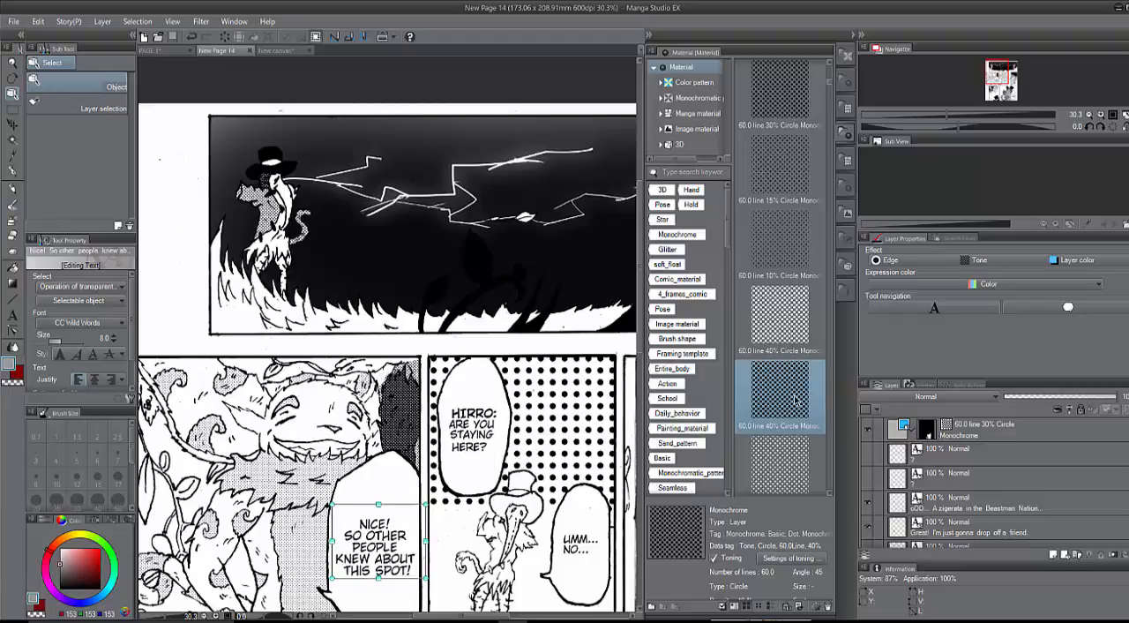
Lower the circle tone's line count for coarser visible dots on New Page 14.
{"action": "scroll", "scroll_direction": "down", "scroll_amount": 3}
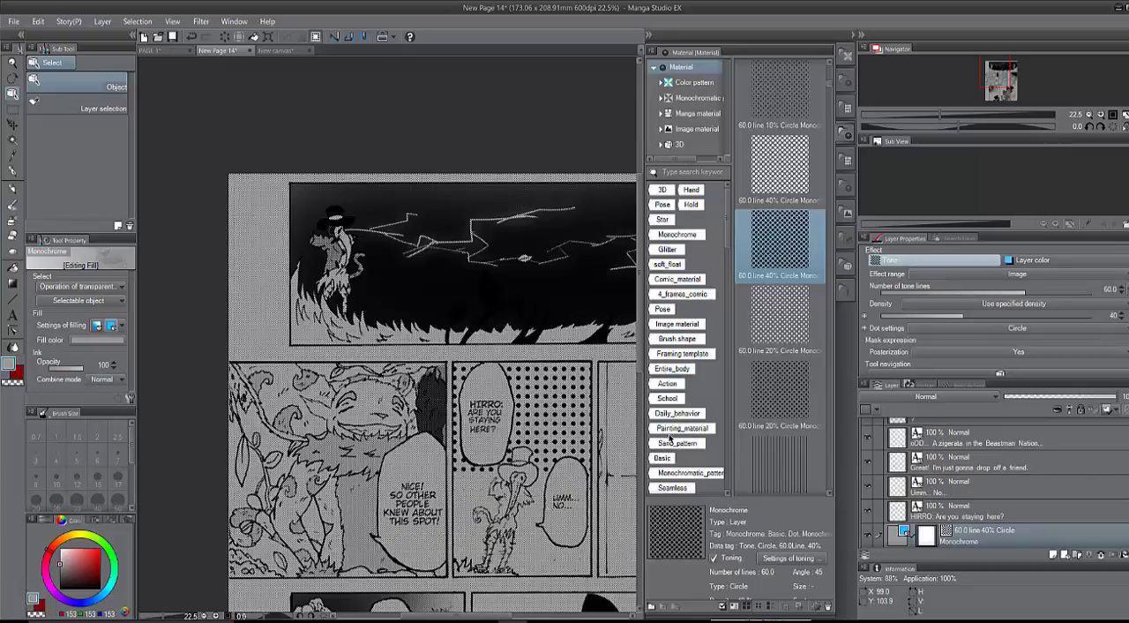
{"action": "mouse_move", "coordinate": [998, 289]}
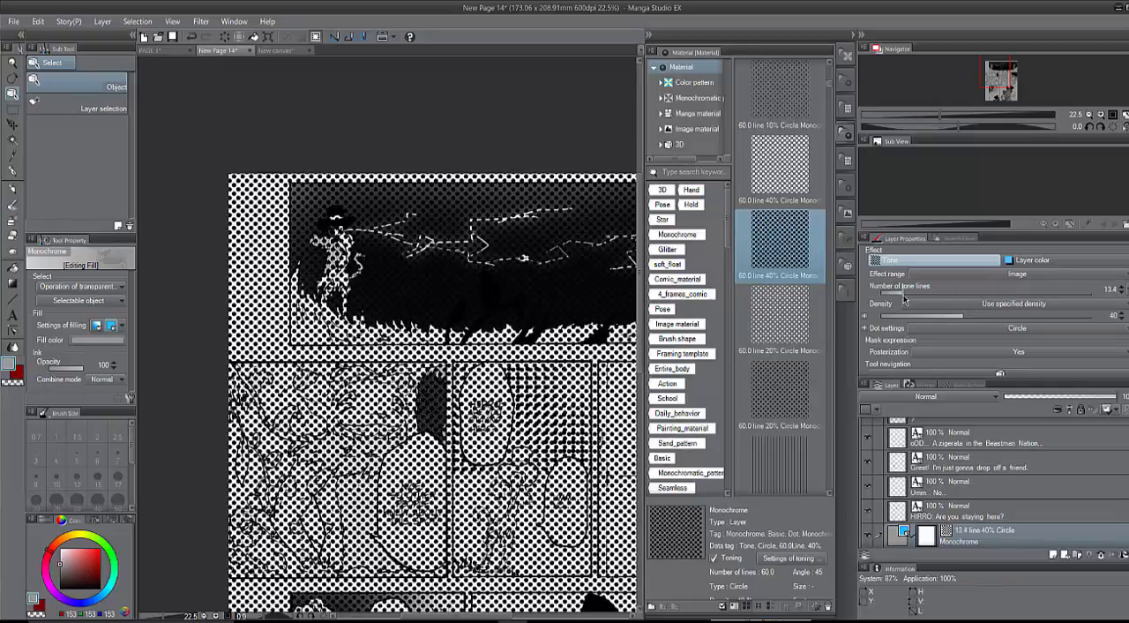
{"action": "left_click_drag", "start_coordinate": [926, 294], "coordinate": [917, 295]}
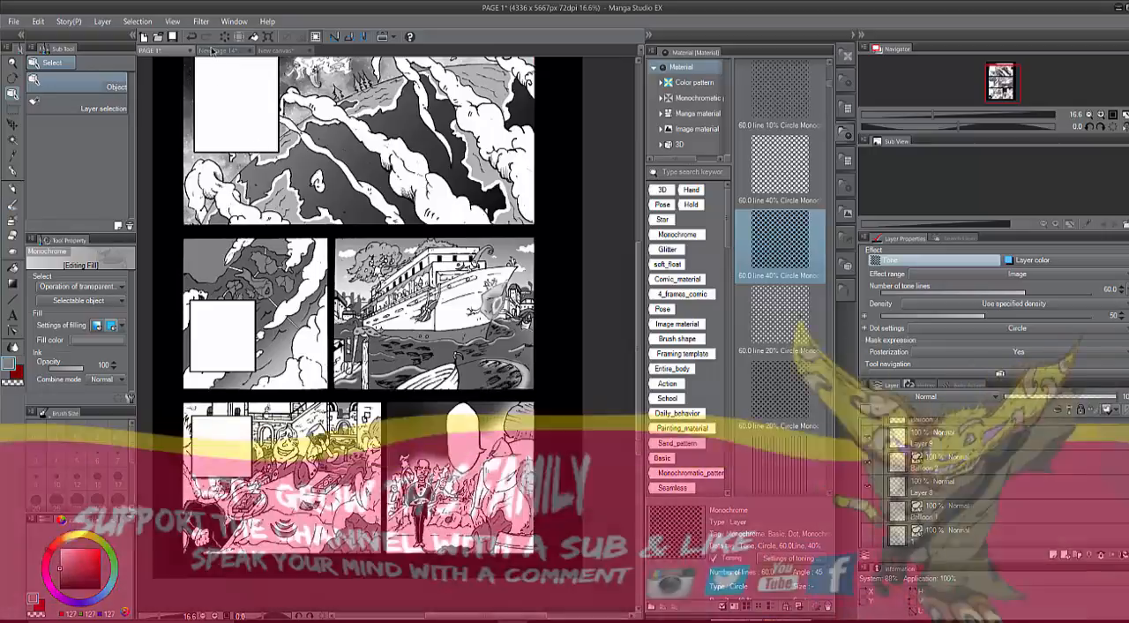
{"action": "left_click", "coordinate": [218, 49]}
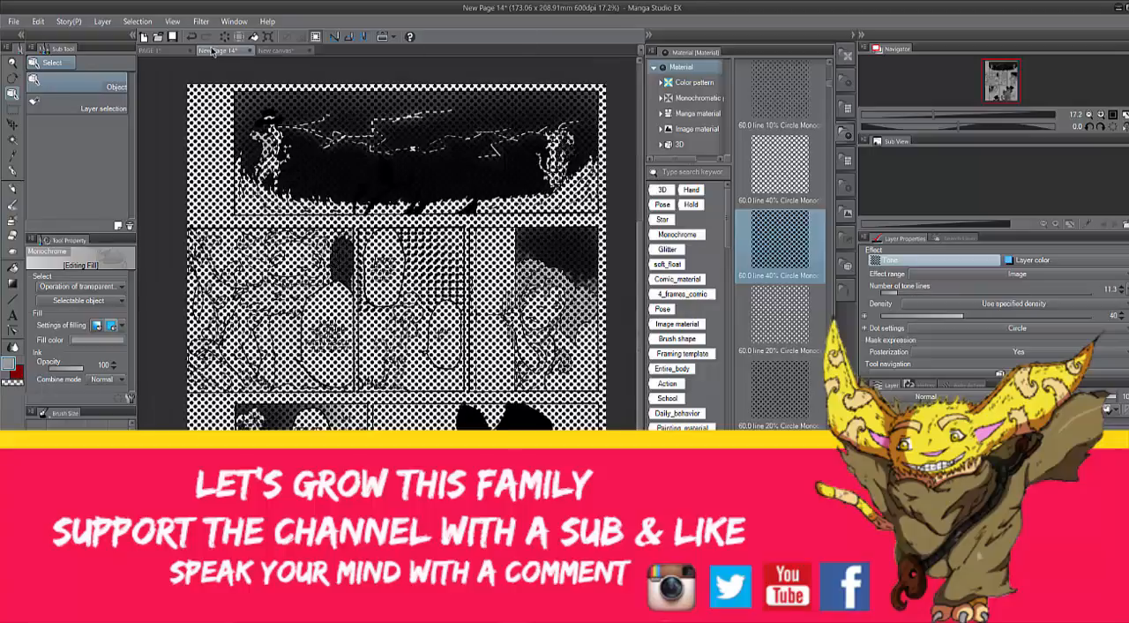